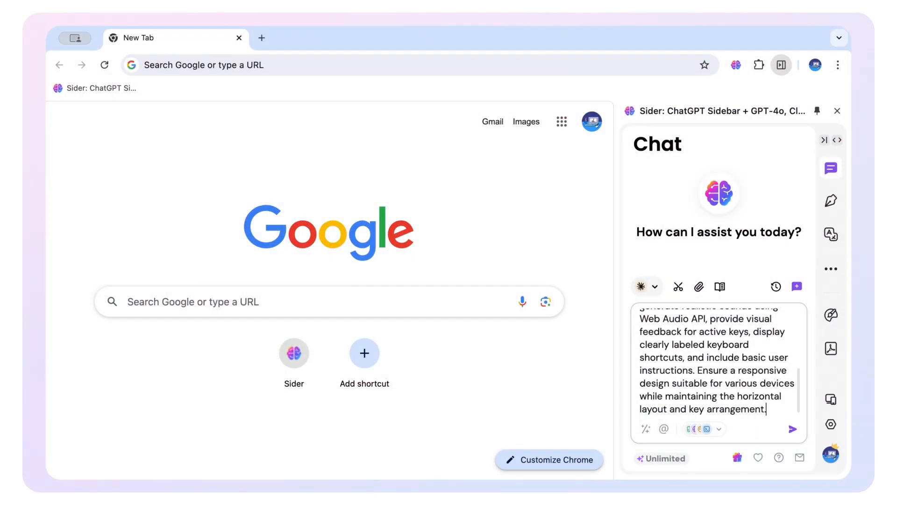
Submit the web piano prompt and play a note on the generated piano preview.
{"action": "left_click", "coordinate": [792, 429]}
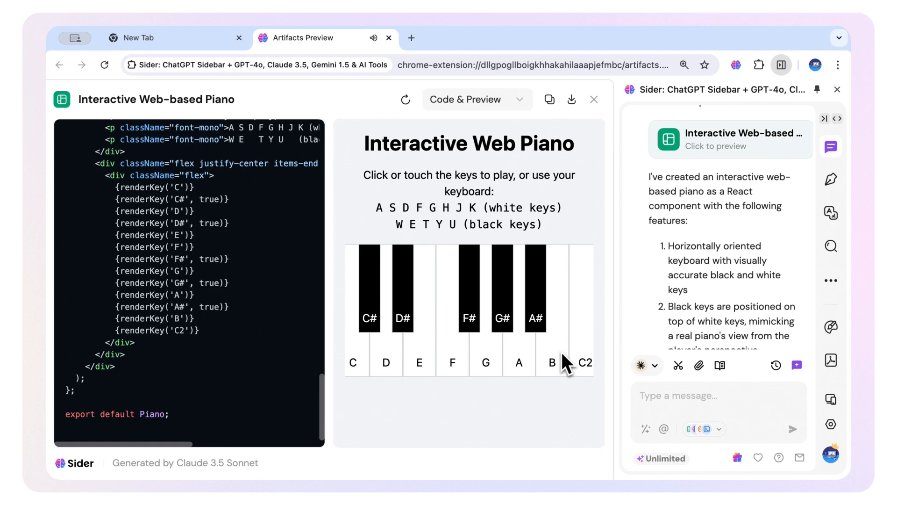
{"action": "left_click", "coordinate": [388, 38]}
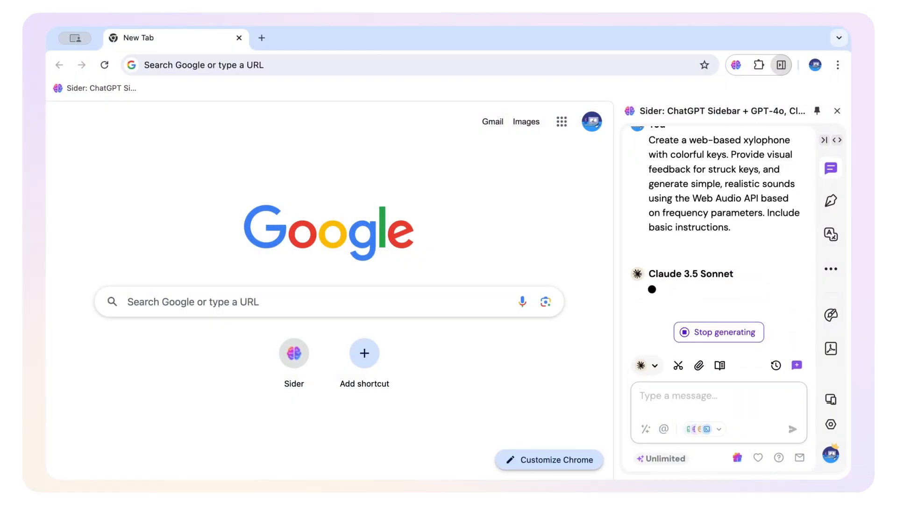
Send the xylophone request and play the E note in its live preview.
{"action": "left_click", "coordinate": [729, 269]}
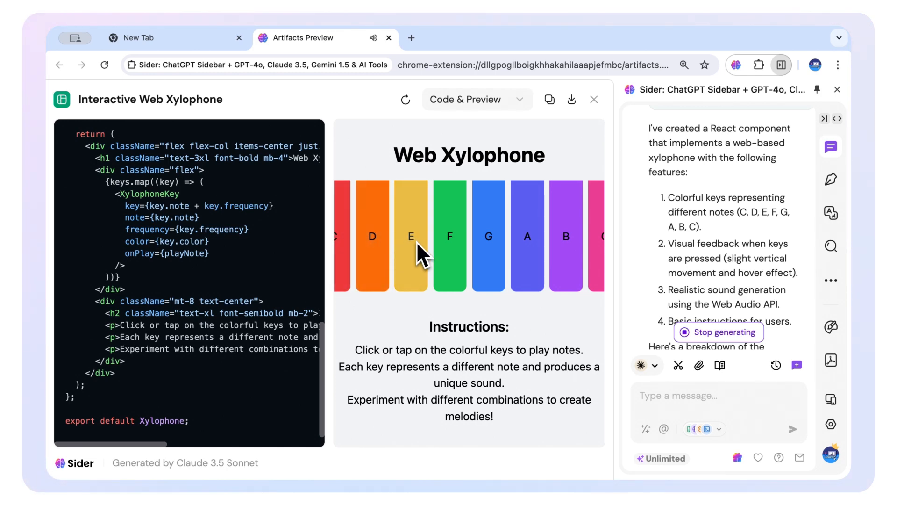
{"action": "left_click", "coordinate": [388, 38]}
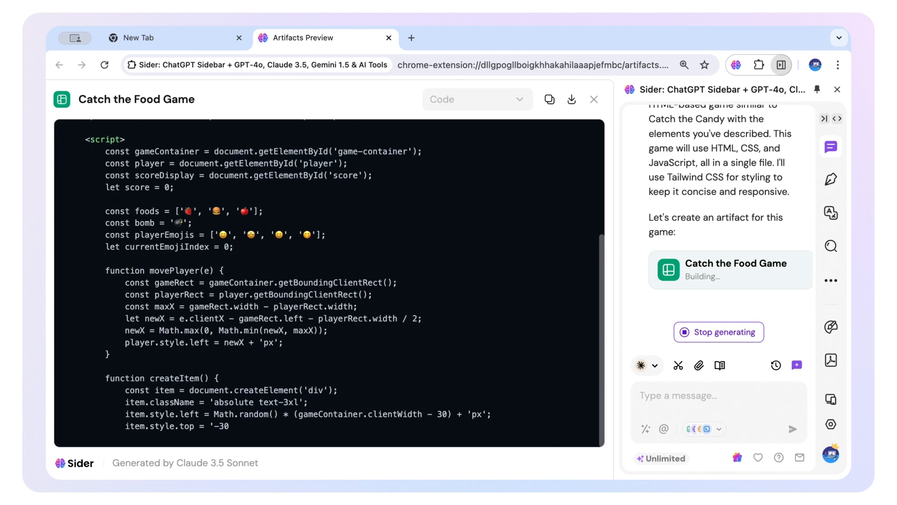
Scroll through the Catch the Food game script as its code fills in.
{"action": "scroll", "scroll_direction": "down", "scroll_amount": 3}
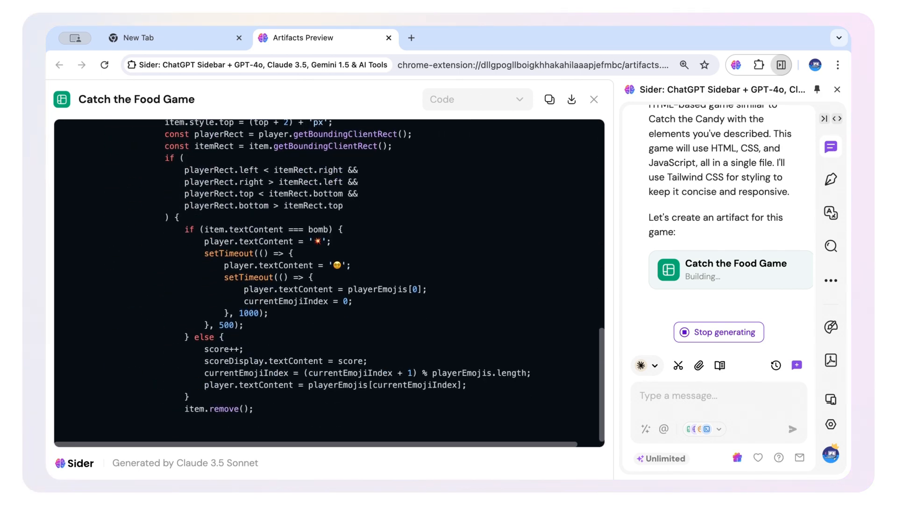
{"action": "left_click", "coordinate": [477, 100]}
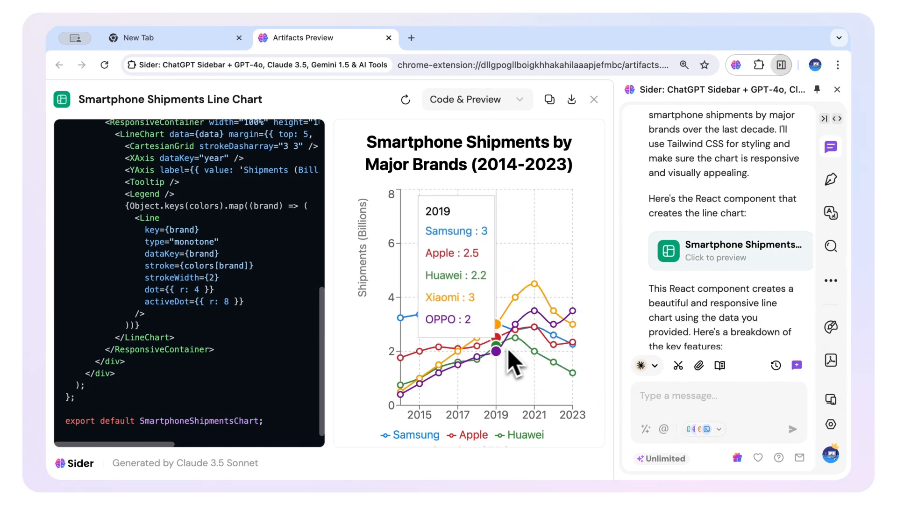
{"action": "mouse_move", "coordinate": [406, 395]}
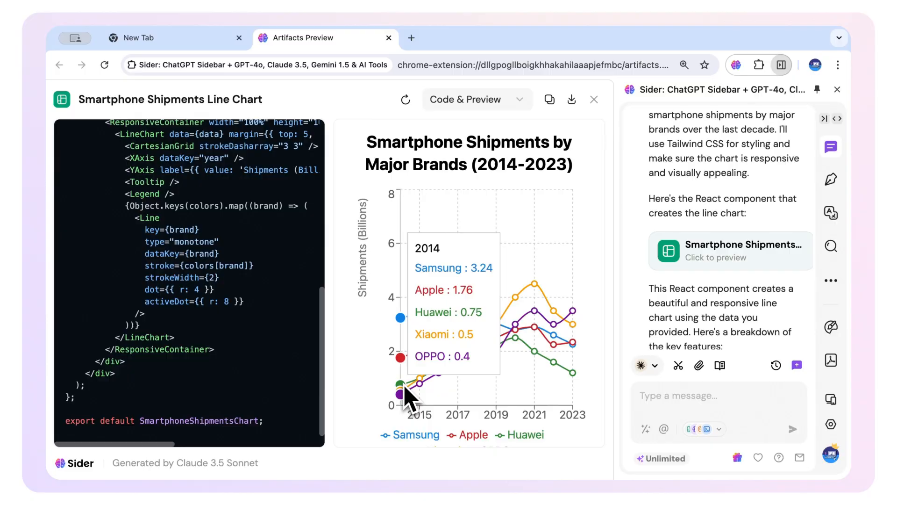